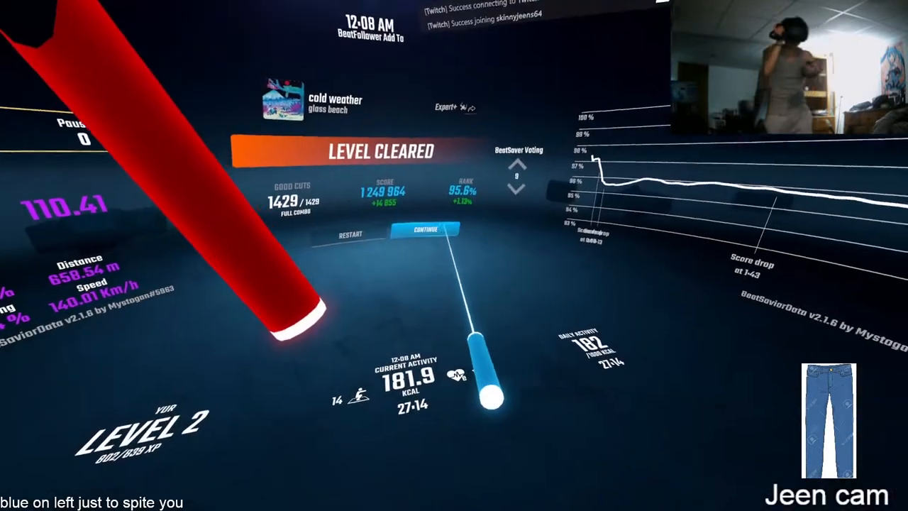
pyautogui.click(423, 231)
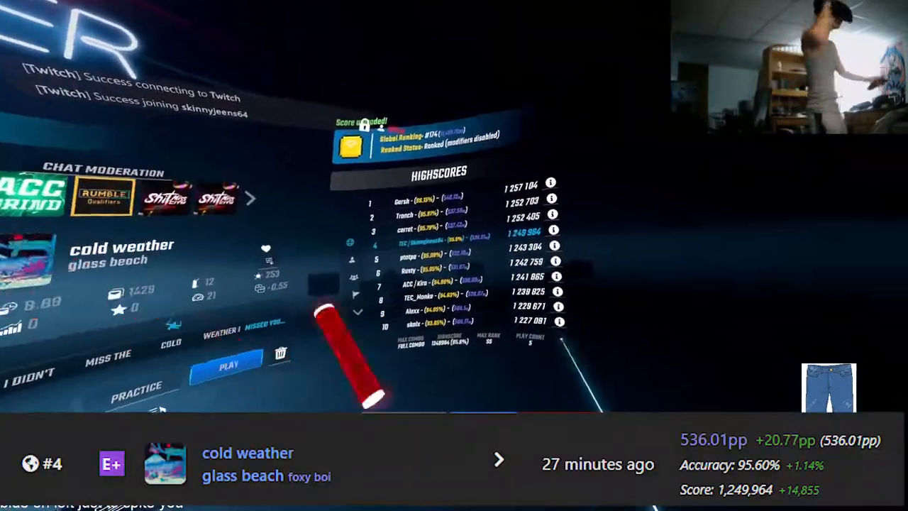